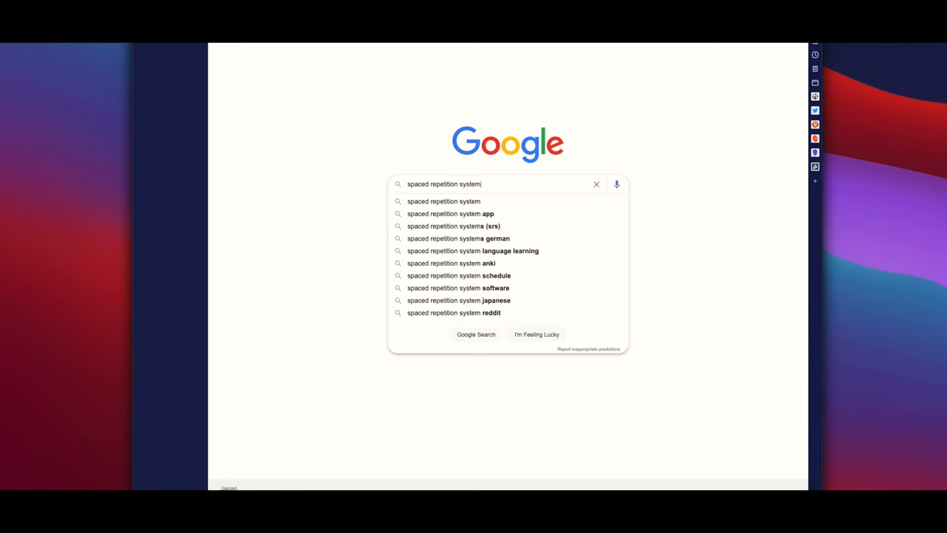
Search Google for 'spaced repetition system' and open the Roam spaced repetition plugin page.
key("enter")
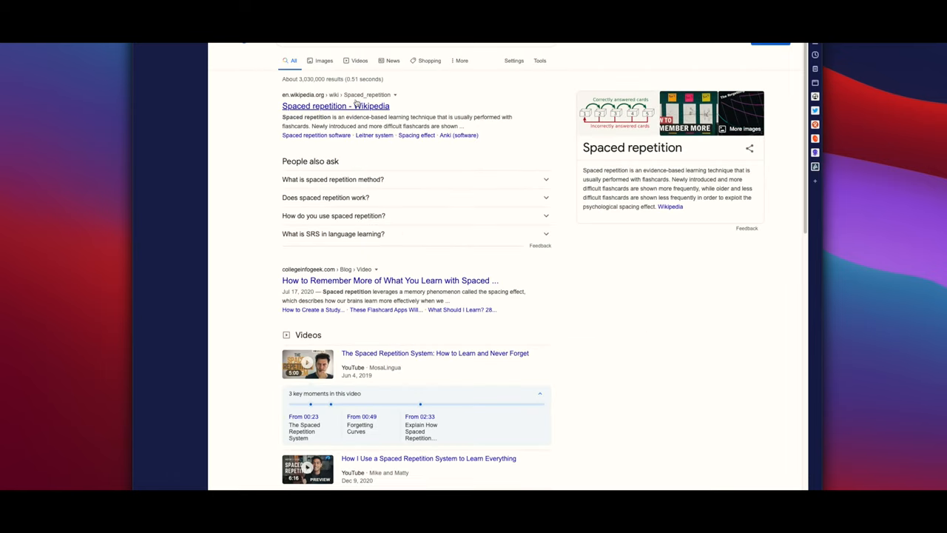
left_click(335, 106)
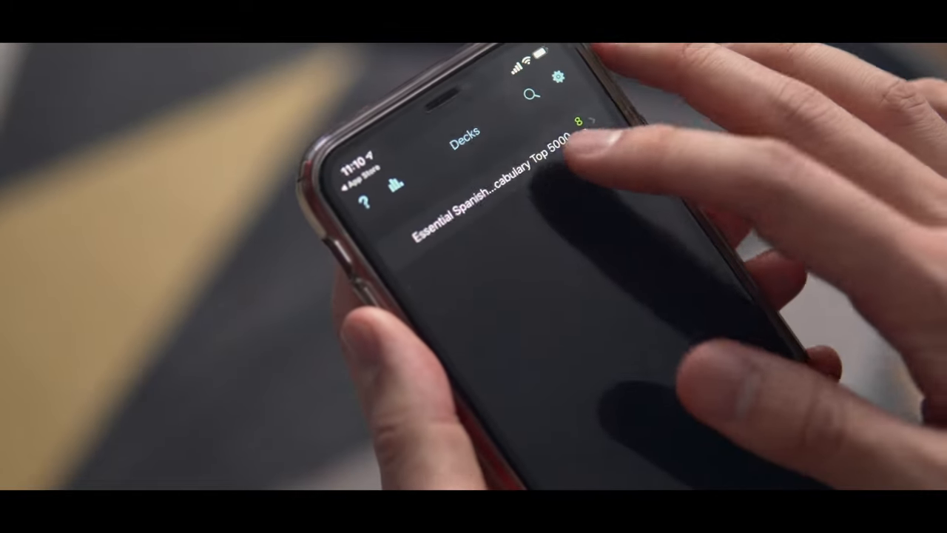
left_click(489, 170)
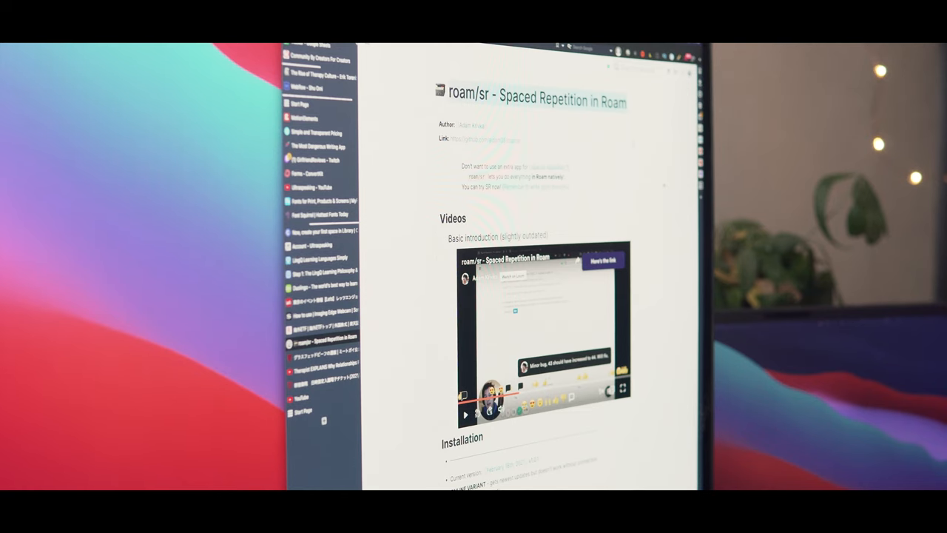
scroll("down", 3)
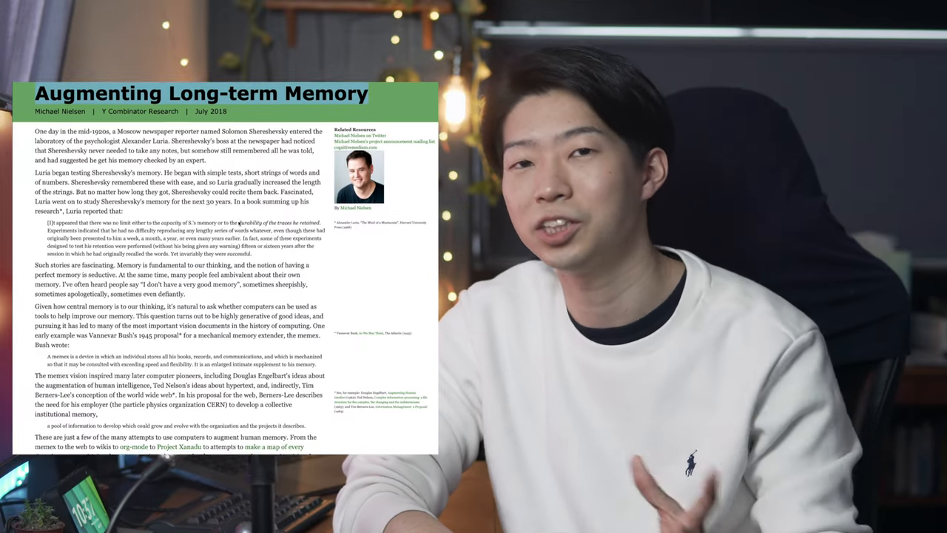
scroll("down", 3)
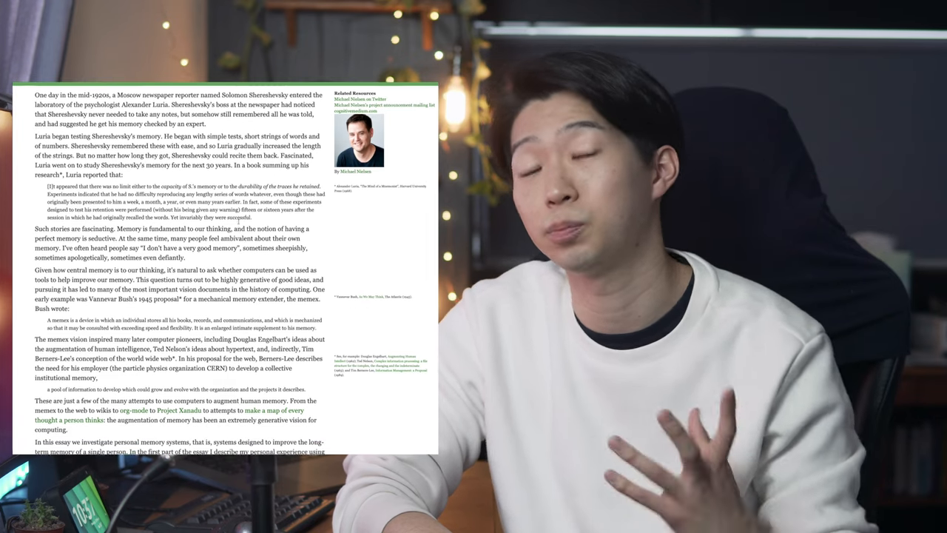
scroll("down", 3)
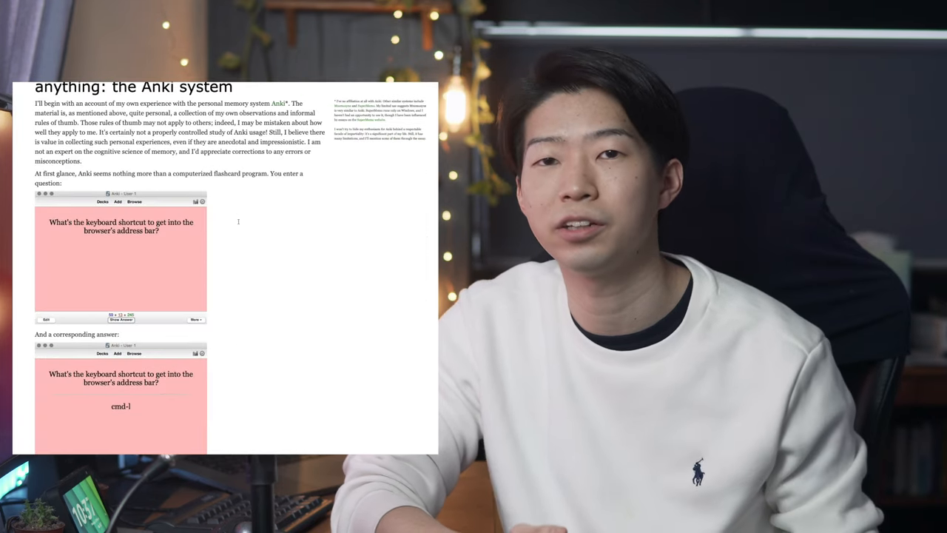
scroll("down", 3)
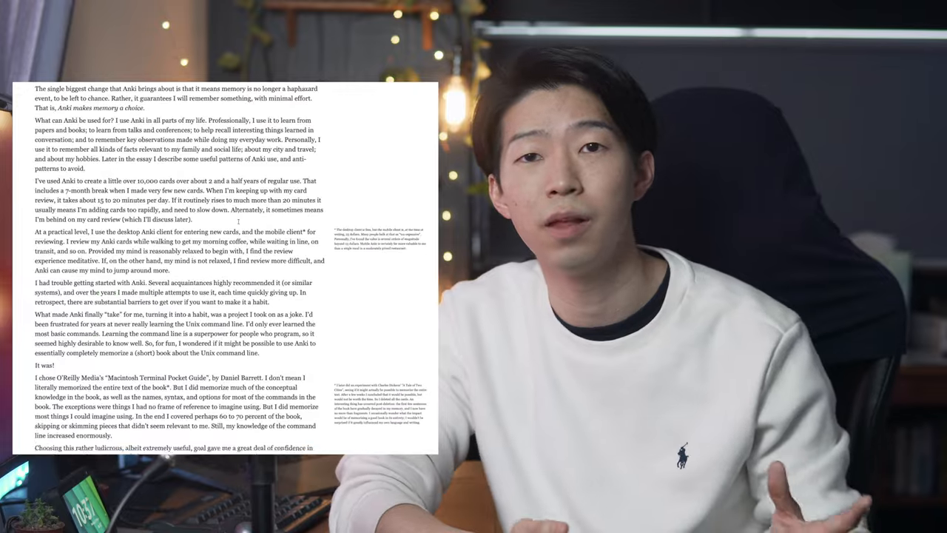
scroll("down", 3)
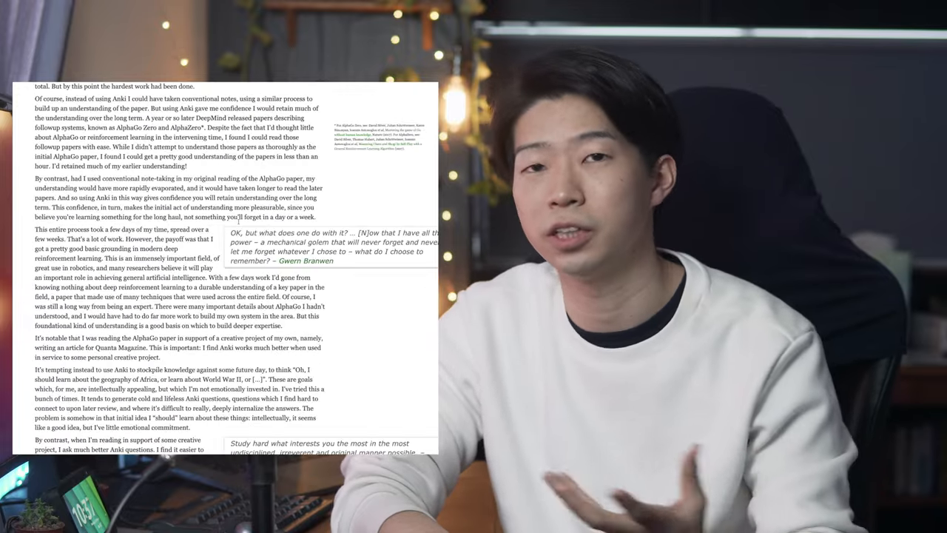
scroll("down", 3)
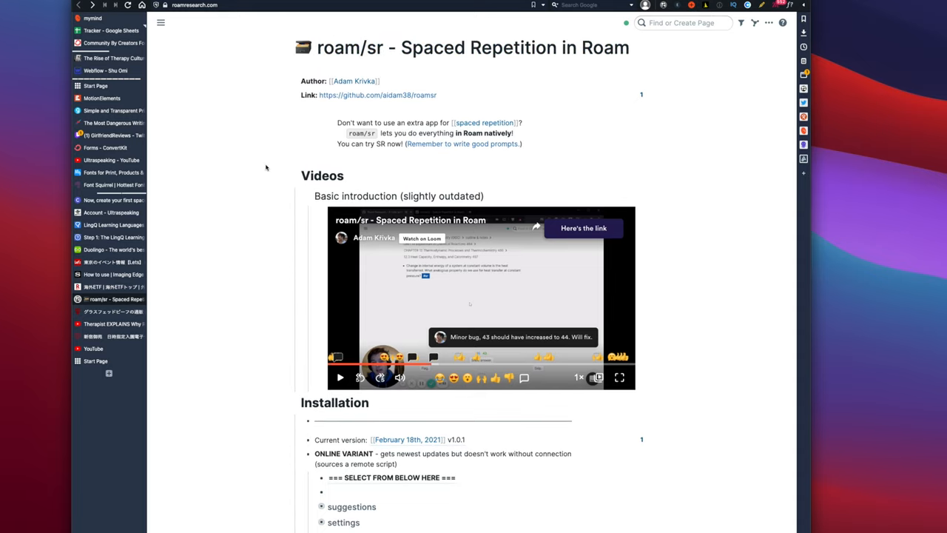
Scroll down the daily note and follow the [[roam/sr]] link to its page.
scroll("down", 3)
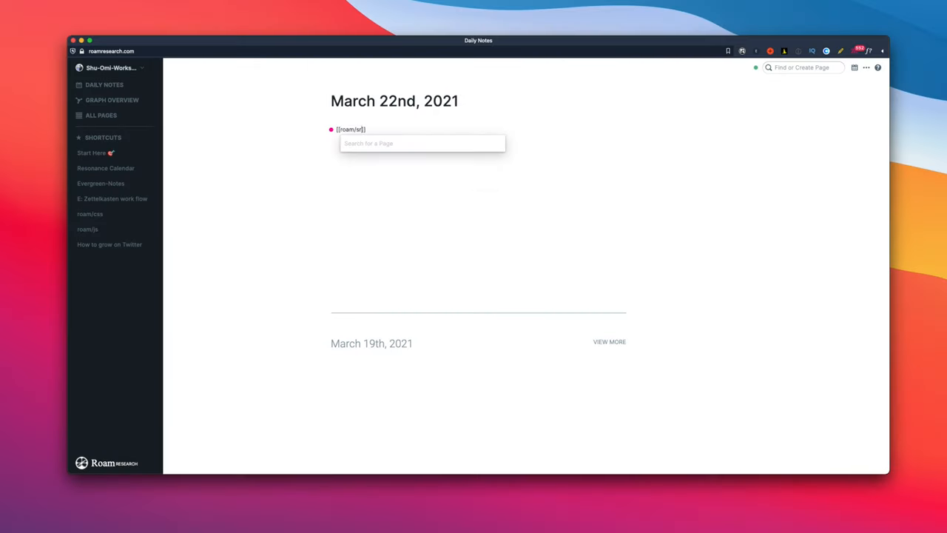
left_click(351, 128)
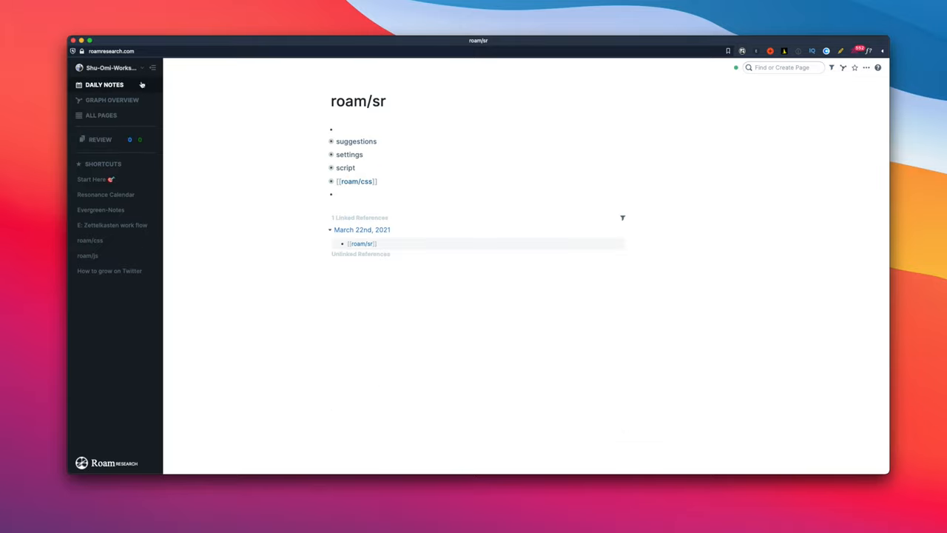
mouse_move(90, 151)
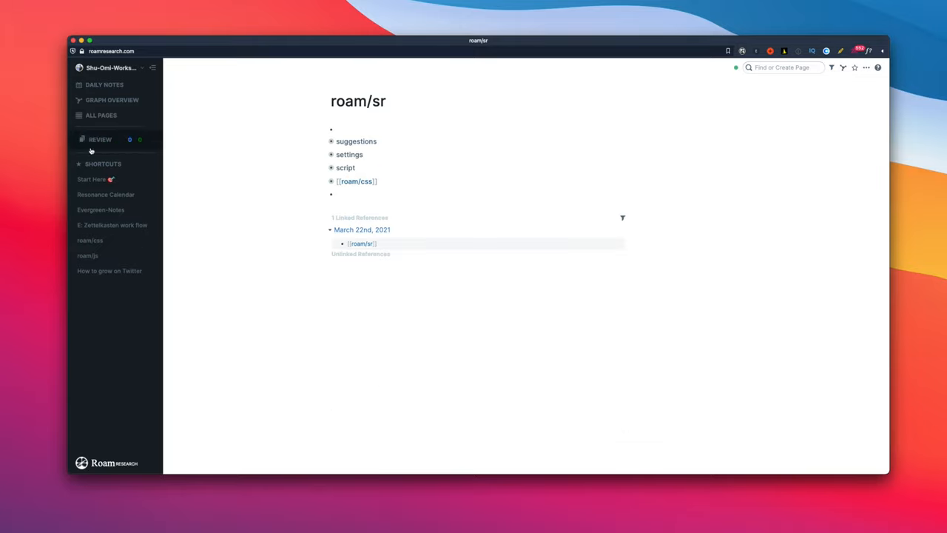
mouse_move(235, 151)
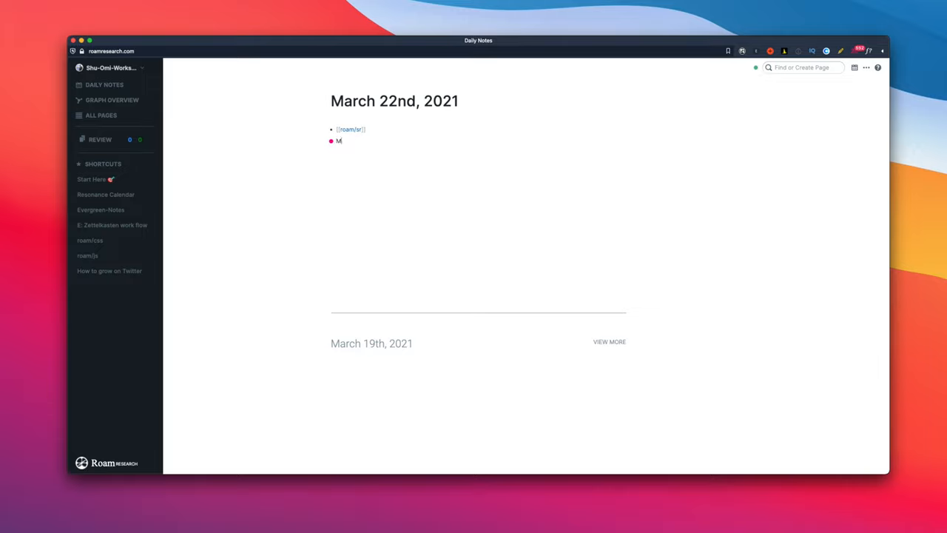
Add a 'What is the capital of Japan?' block tagged #sr under Making flashcards.
type("aking flash")
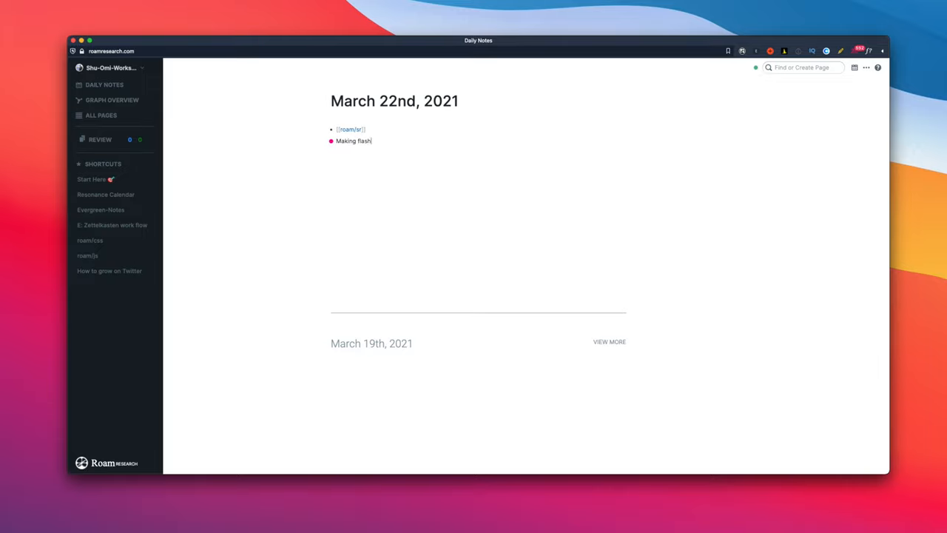
key("enter")
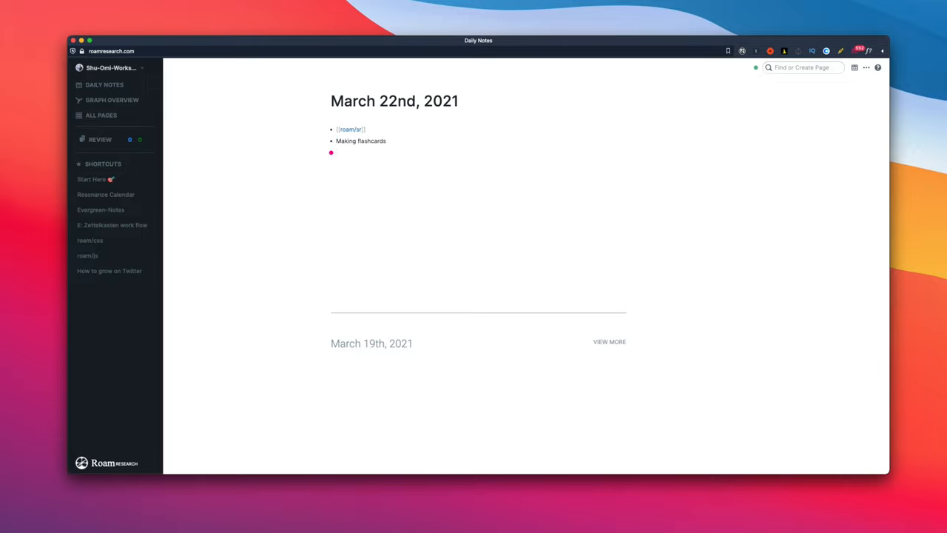
type("What is the capital of Japan?")
type("Tokyo")
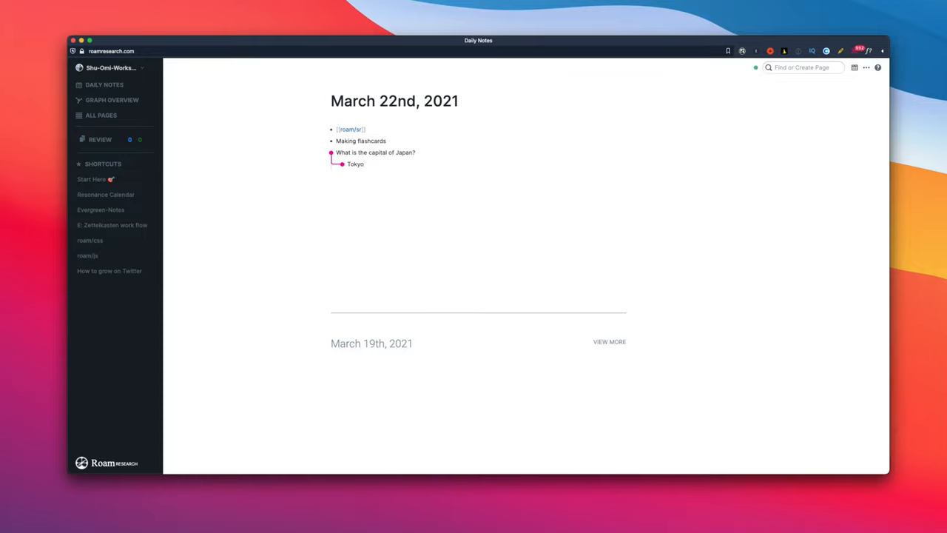
type("#sr")
type("To make")
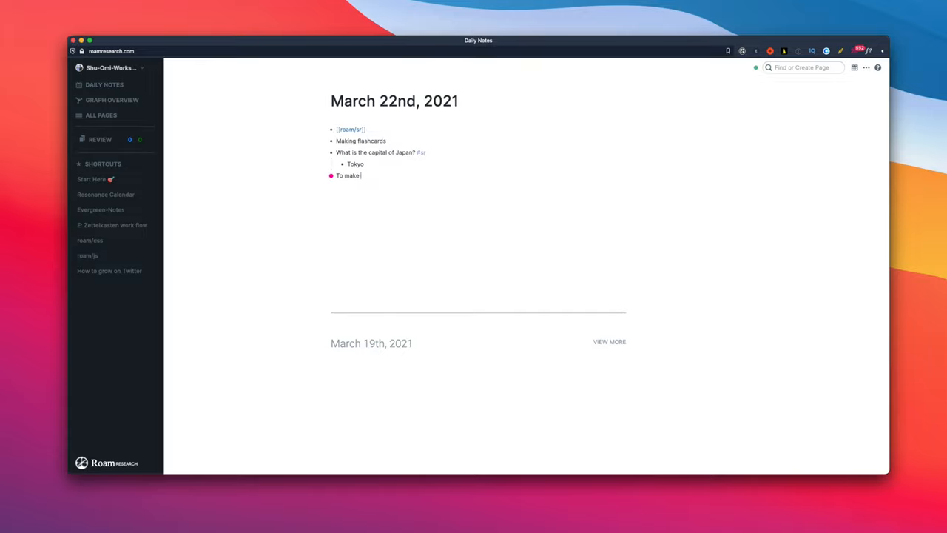
Write a cloze-deletion card using double parentheses and tag it #sr.
type("cloze deletion, you need to use (()")
type("Batch tagging")
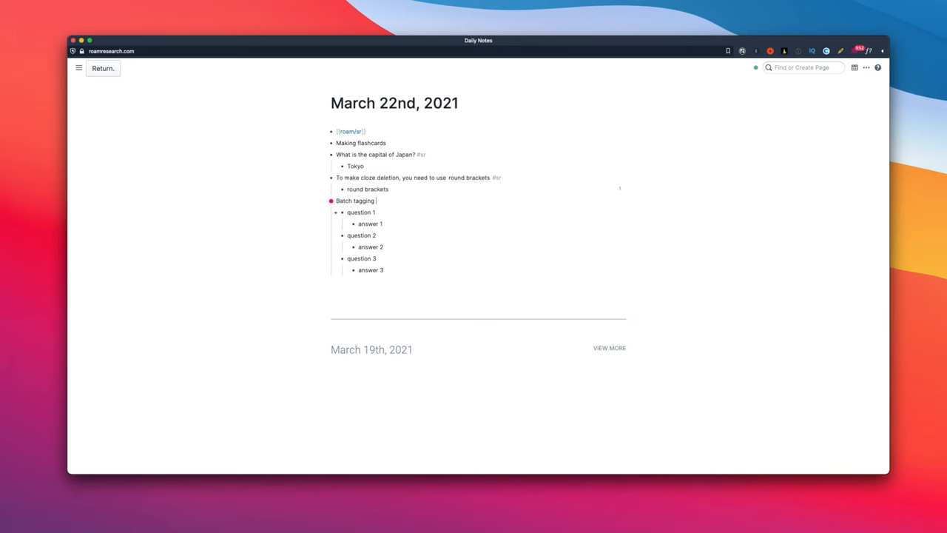
type("((s))")
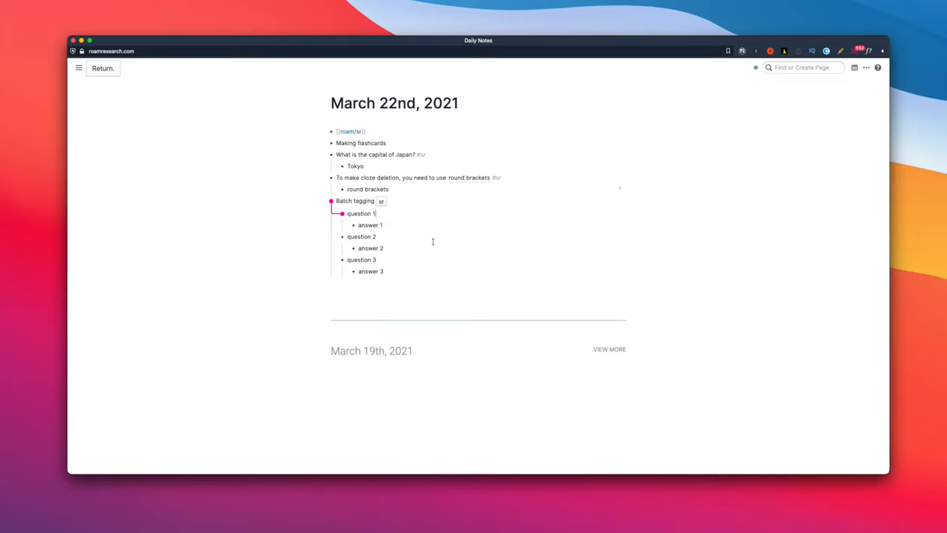
type("#sr")
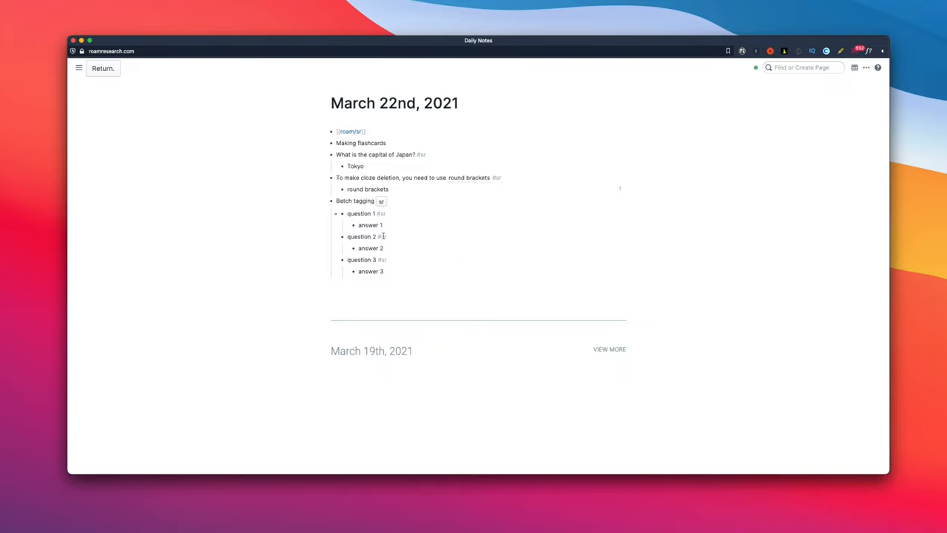
Review due cards: question 3 Again, question 2 Good, and flag the Japan capital and question 3 cards.
left_click(79, 68)
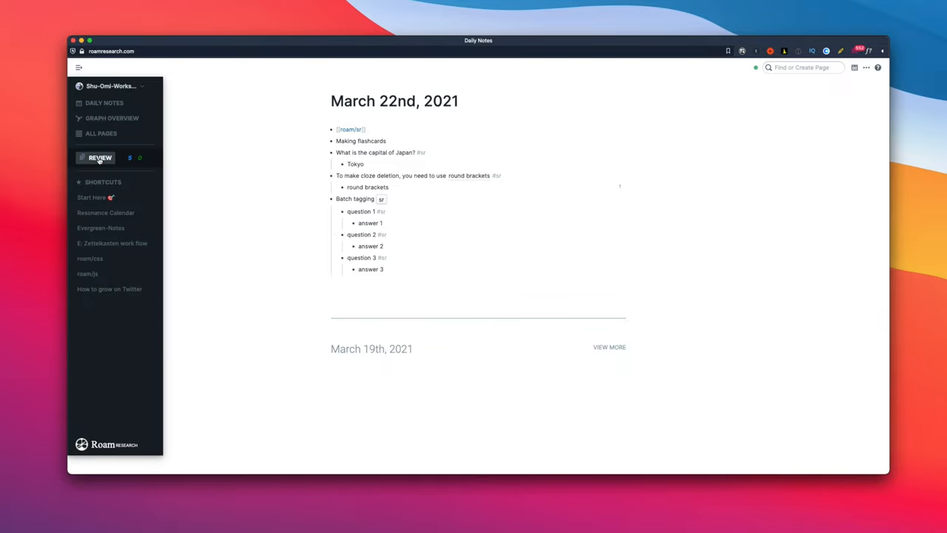
left_click(99, 157)
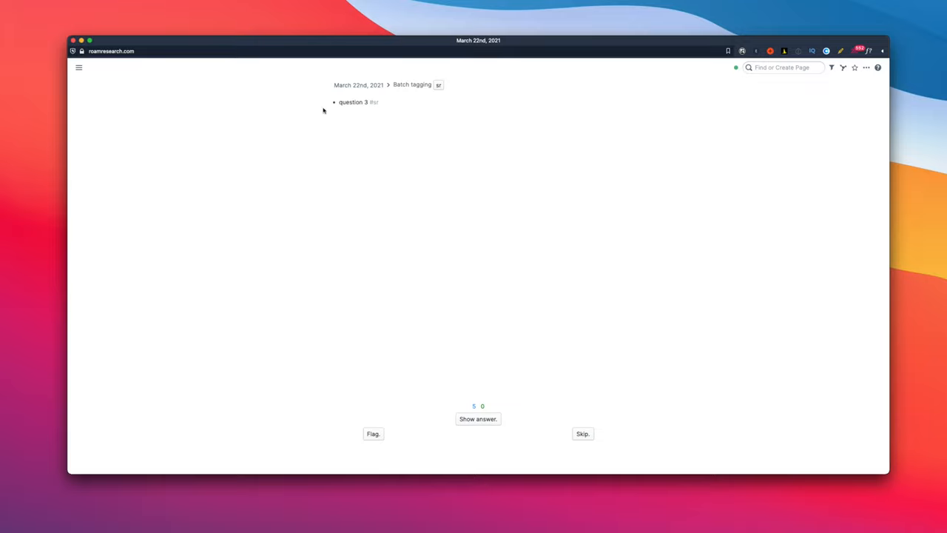
left_click(477, 419)
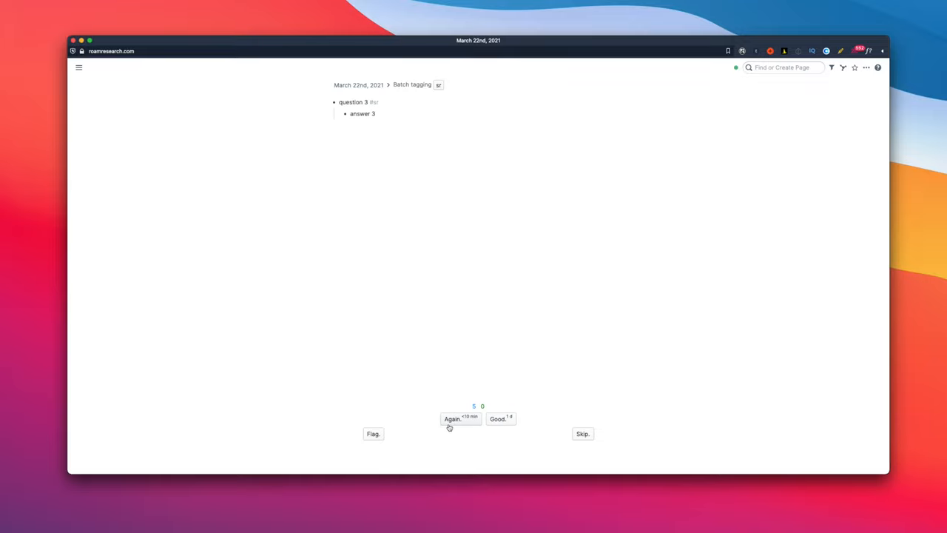
left_click(461, 419)
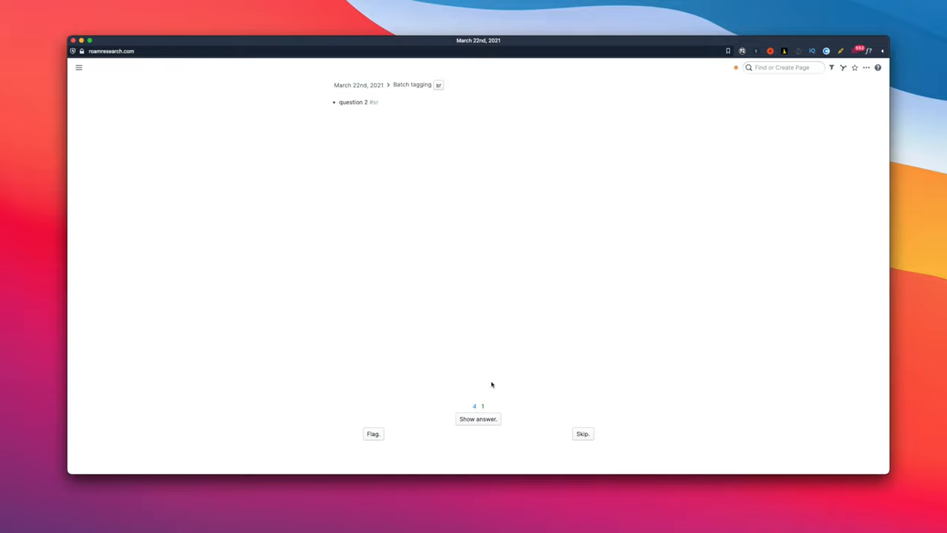
left_click(478, 419)
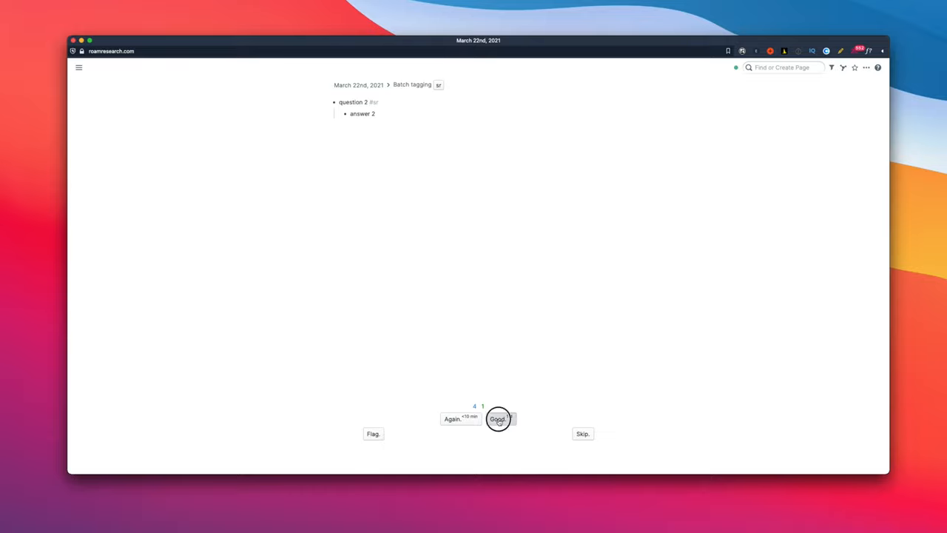
left_click(498, 419)
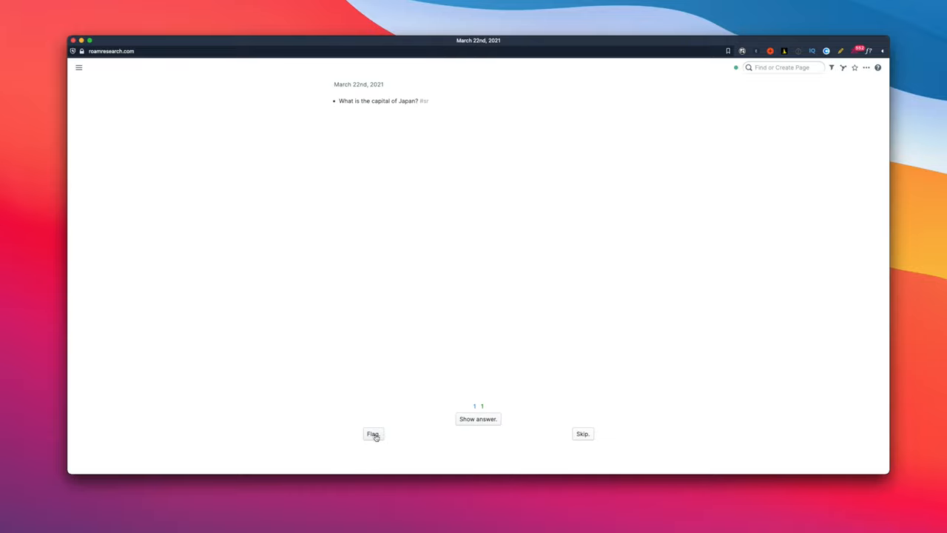
left_click(373, 433)
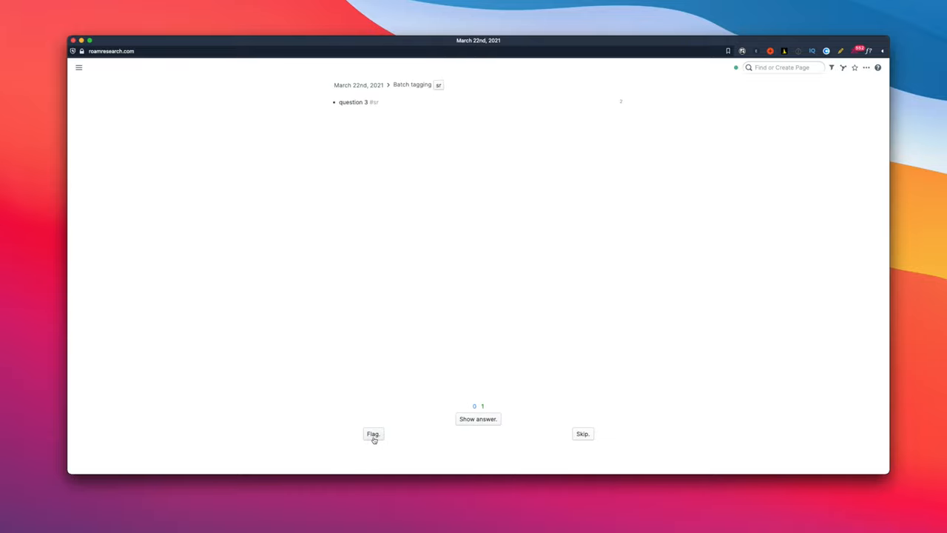
left_click(373, 434)
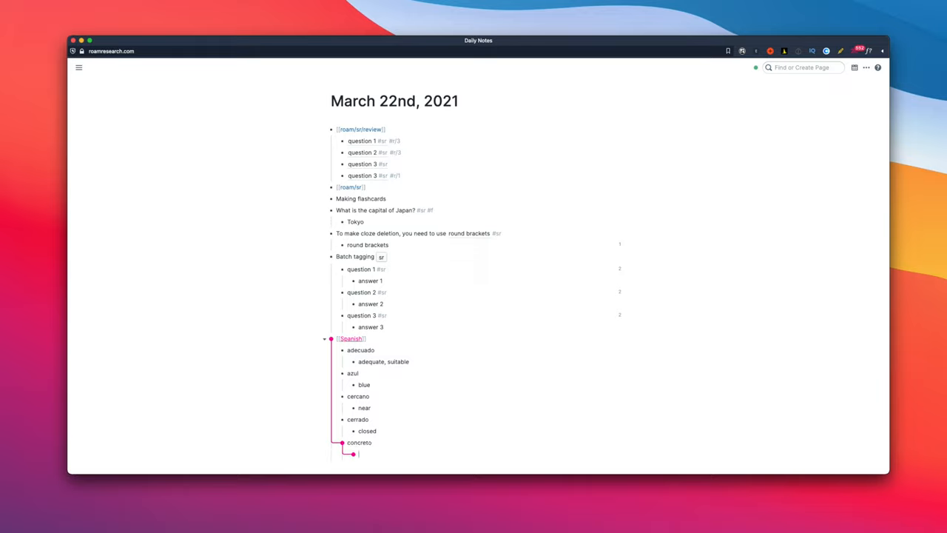
Enter the translation 'concrete, real' and the soup answer: carrot, pumpkin, butter, water, salt, milk.
type("concrete, real")
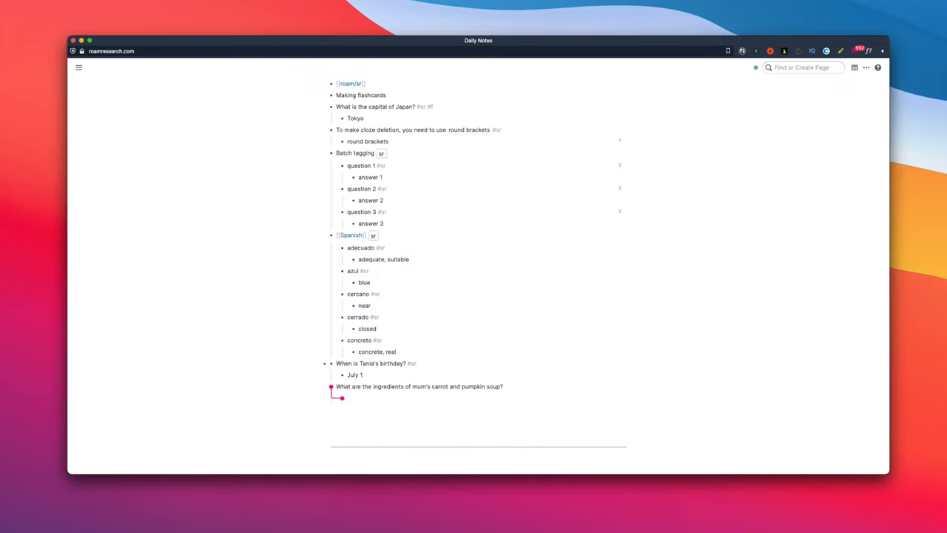
type("1 carrot, 150g pumpkin, butter, water, salt, milk")
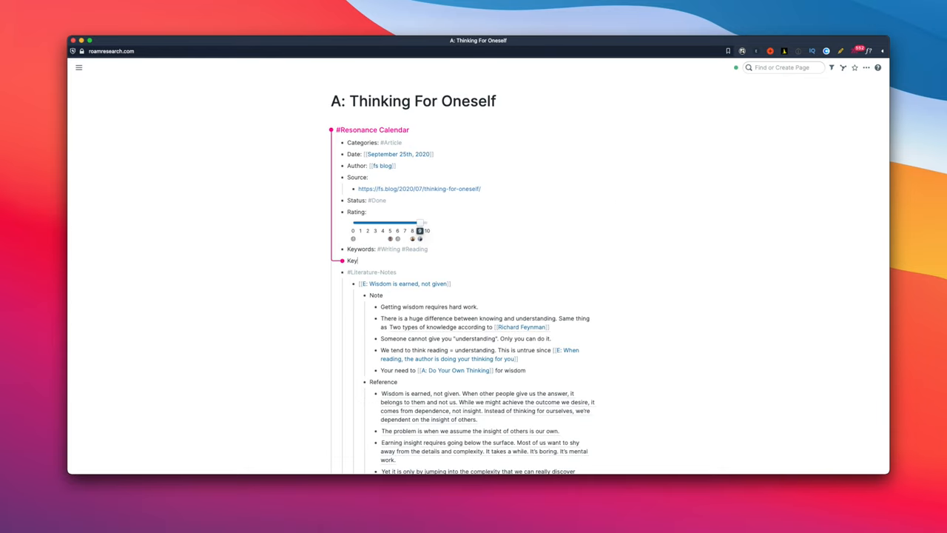
Write a 'Key takeaway from [[A: Thinking For Oneself]]' block linking the page.
type("takeaway")
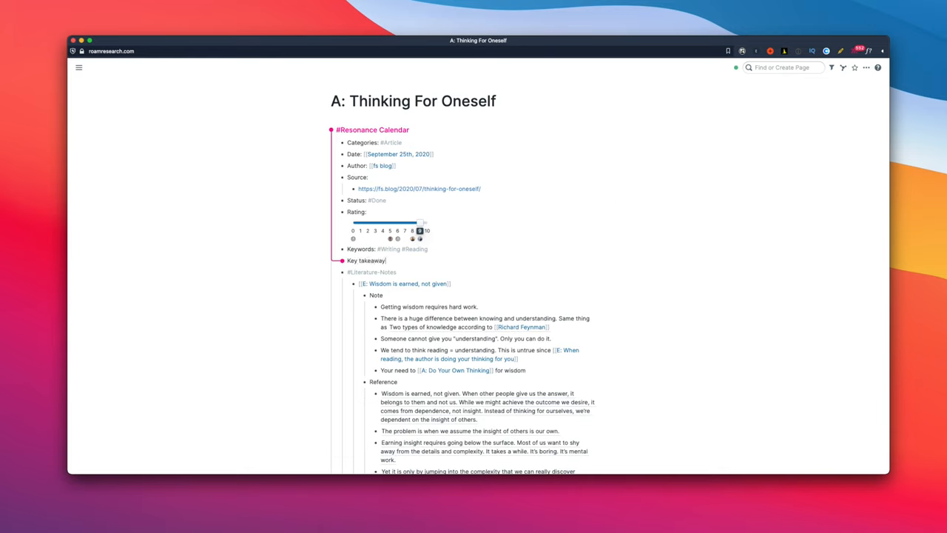
type("from [[a: think")
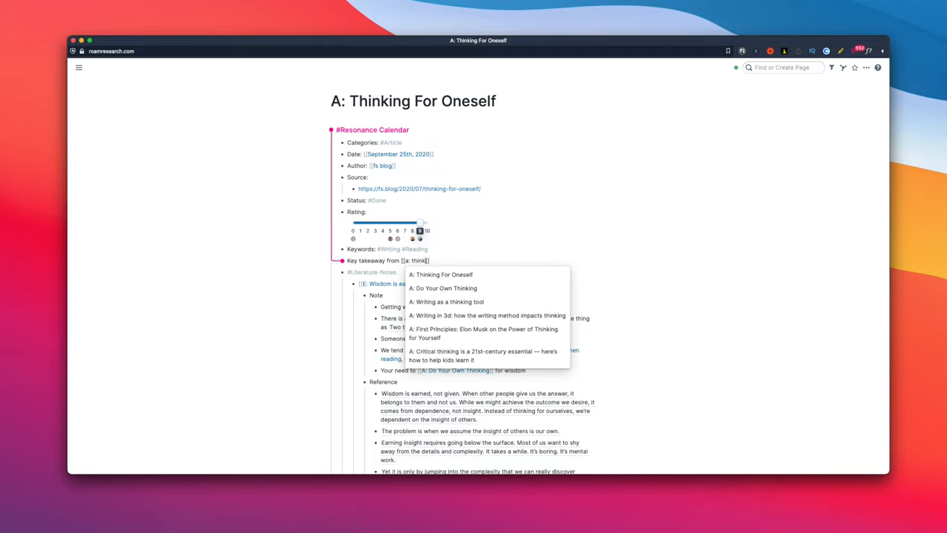
left_click(441, 273)
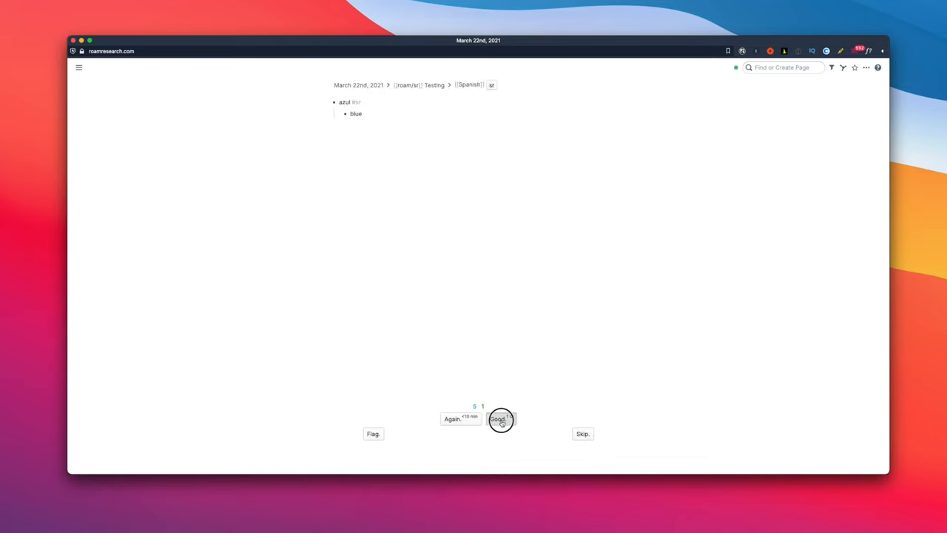
Grade the azul card Good and reveal the takeaway card's answer.
left_click(501, 419)
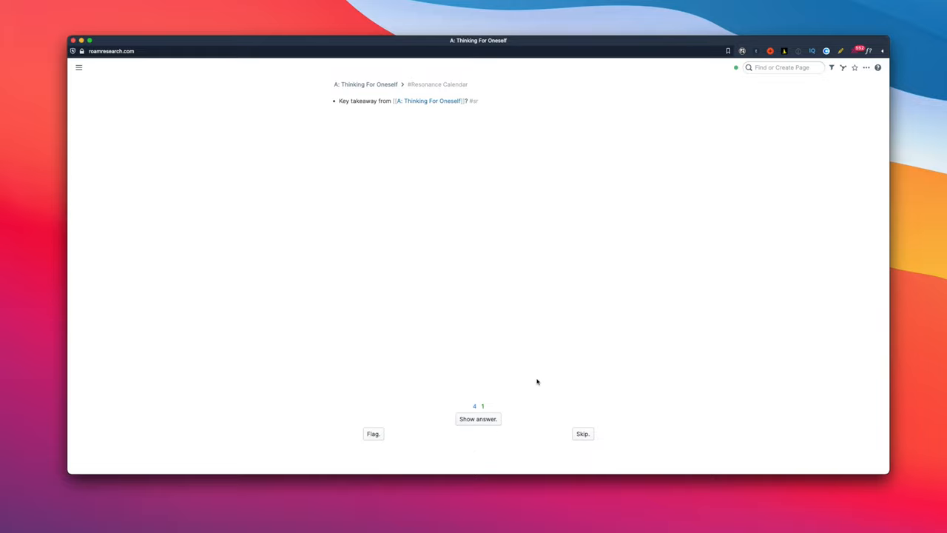
left_click(478, 419)
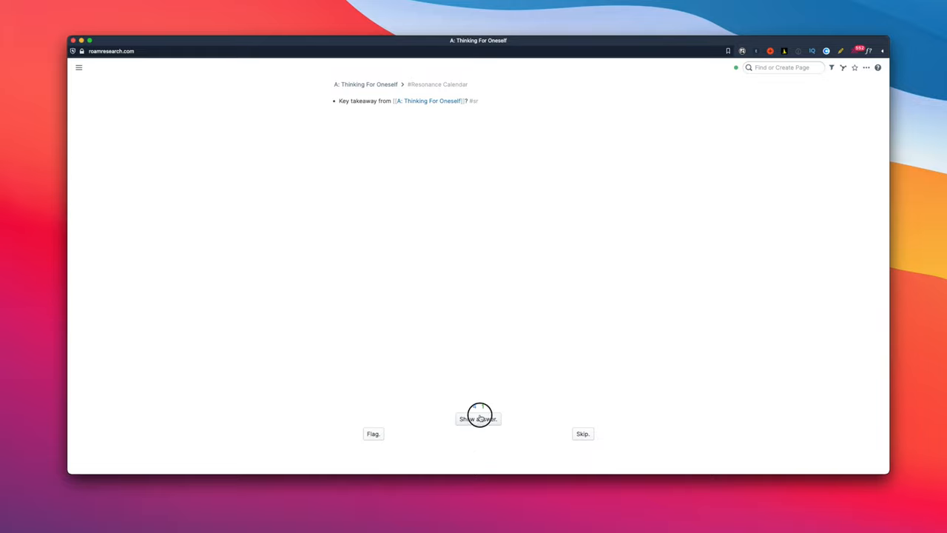
left_click(478, 418)
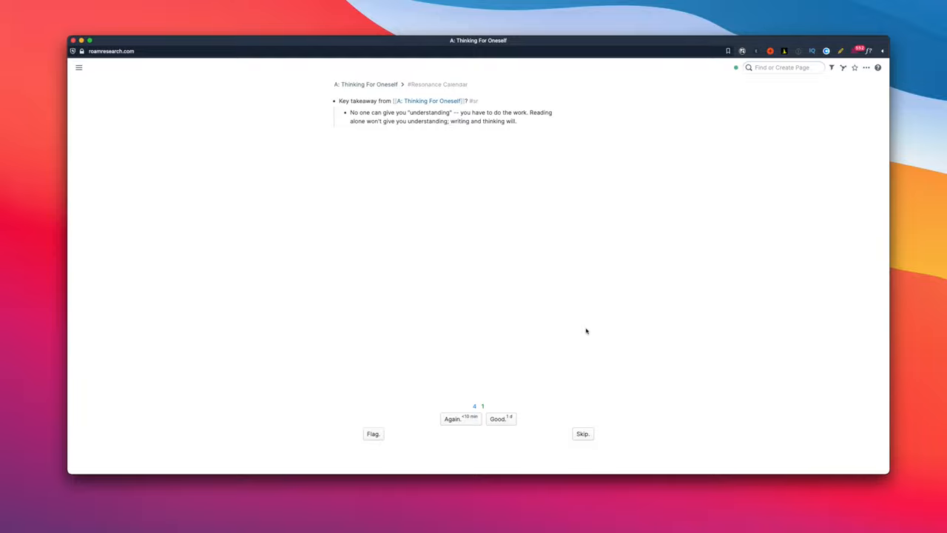